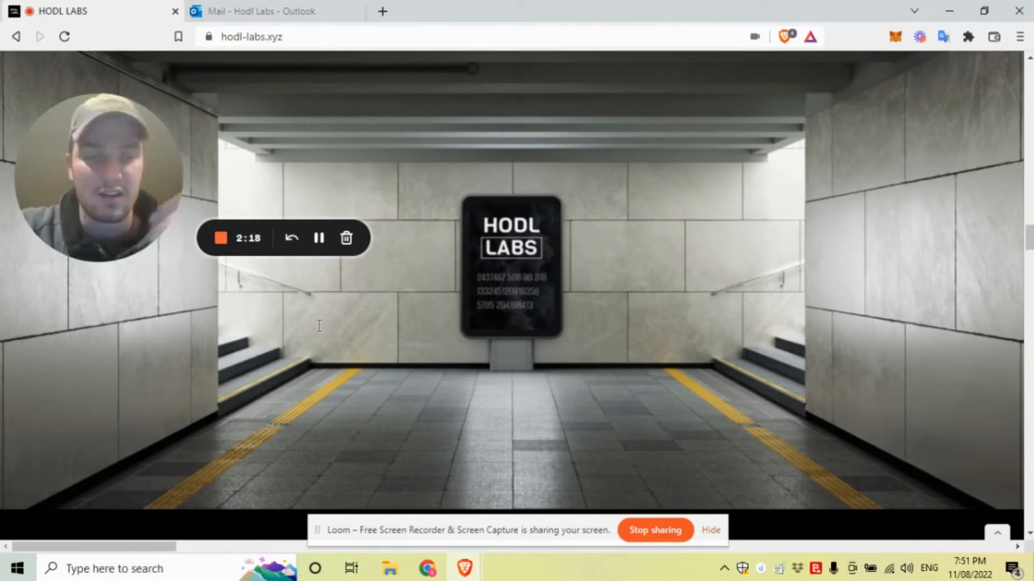
pyautogui.moveTo(273, 253)
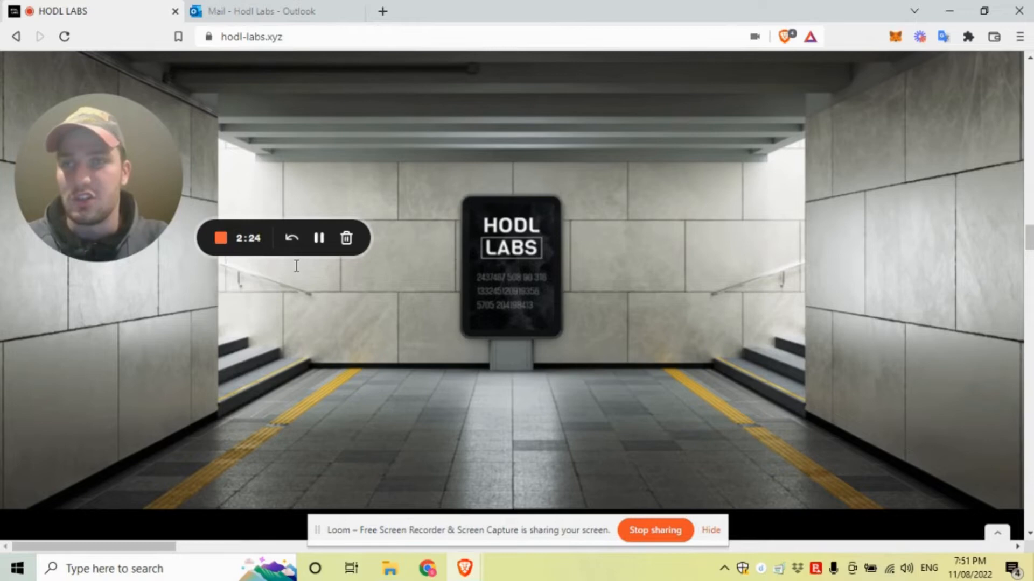
pyautogui.moveTo(297, 276)
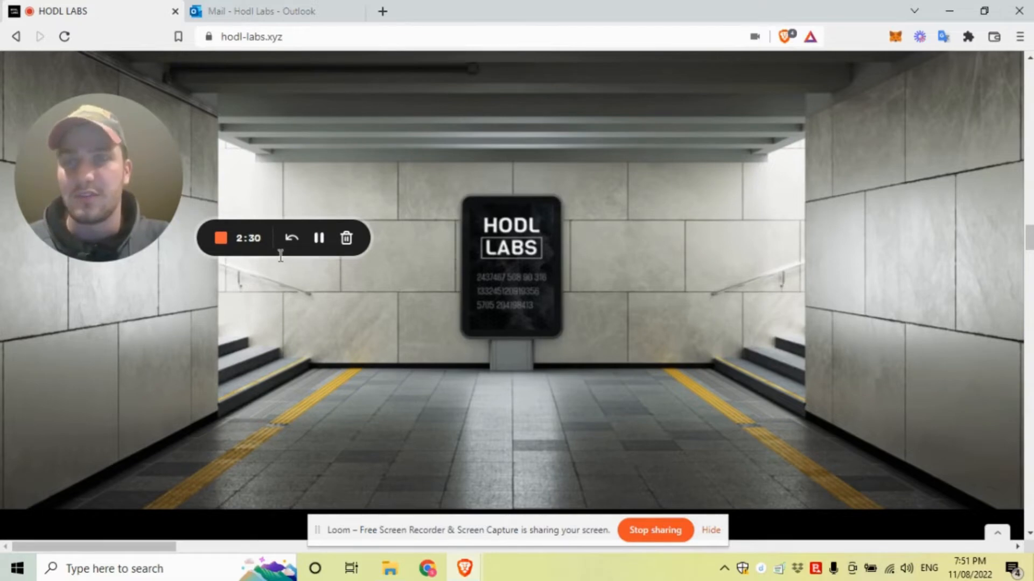
# Step: In the Outlook draft enquiry to tokenproof, change the expected audience from 10 to 100 people
pyautogui.click(259, 11)
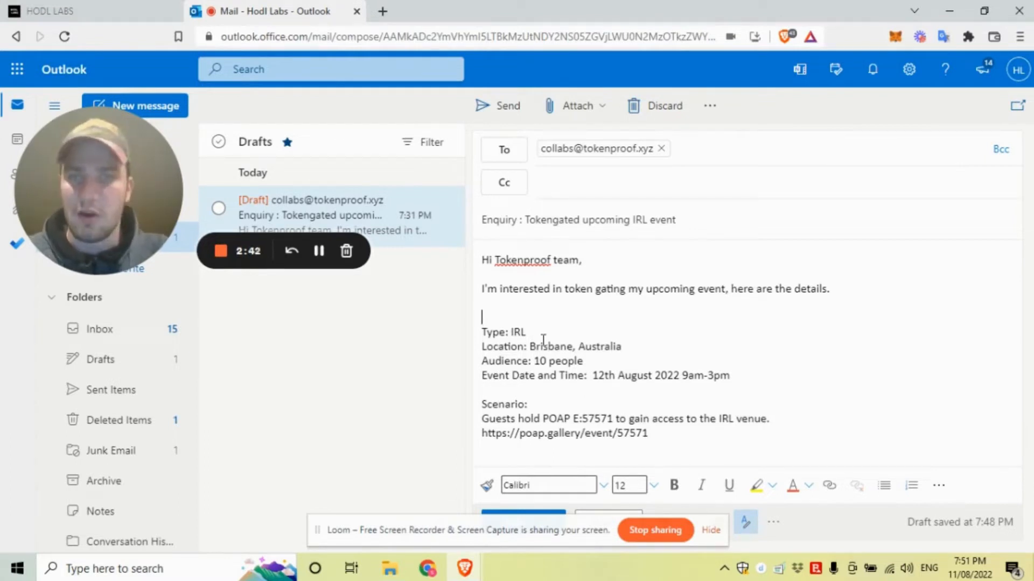
pyautogui.moveTo(530, 346); pyautogui.dragTo(611, 345)
pyautogui.write('0')
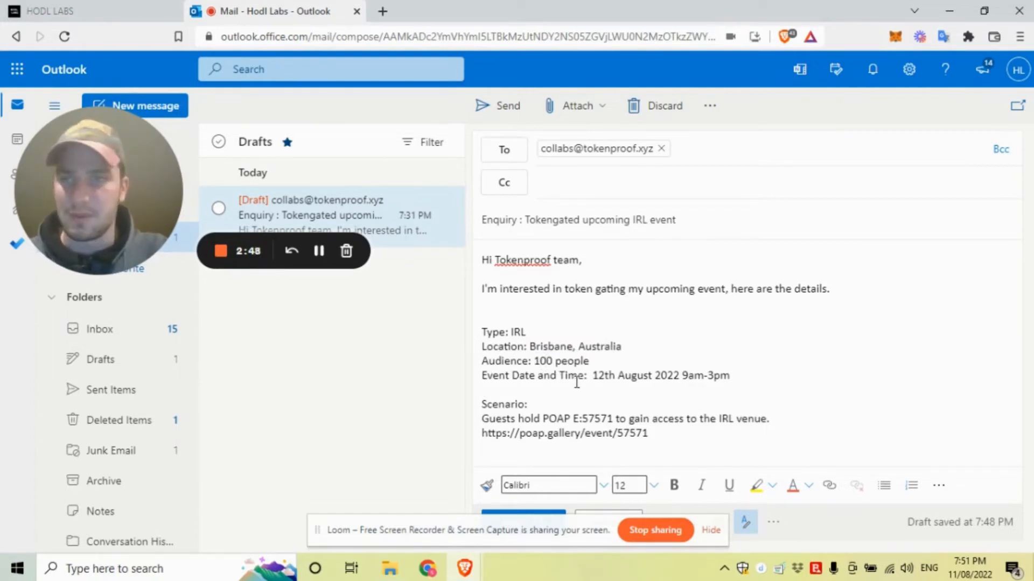
pyautogui.moveTo(592, 374); pyautogui.dragTo(639, 375)
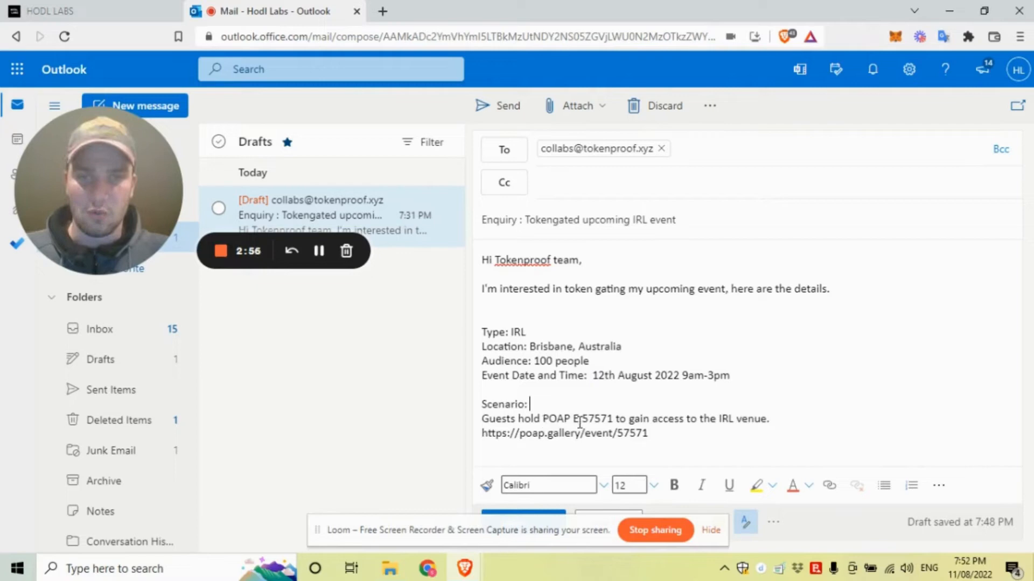
pyautogui.doubleClick(592, 419)
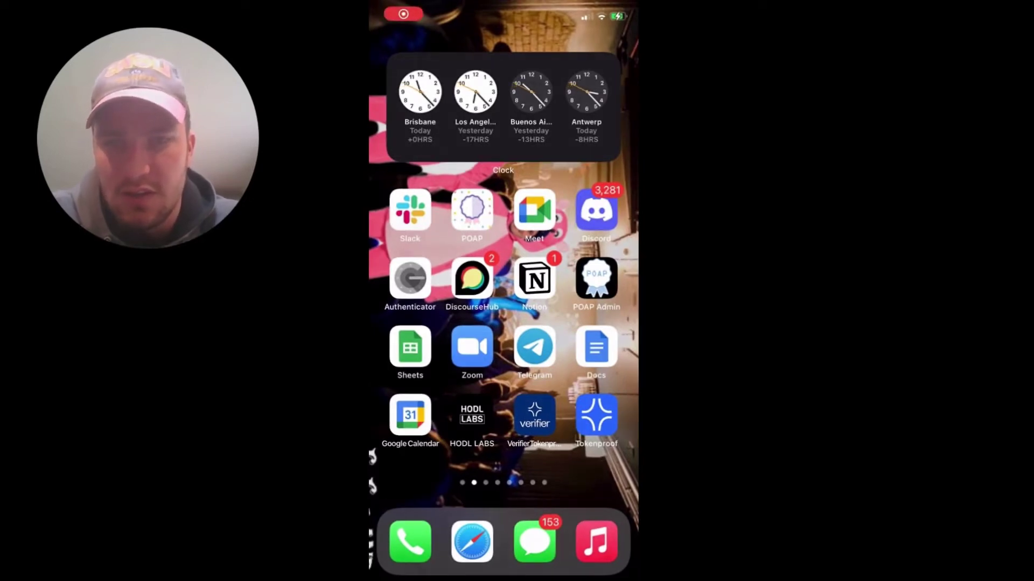
# Step: Import the organisation's verification policy by key in Verifier, confirming with the security PIN until import succeeds
pyautogui.click(534, 416)
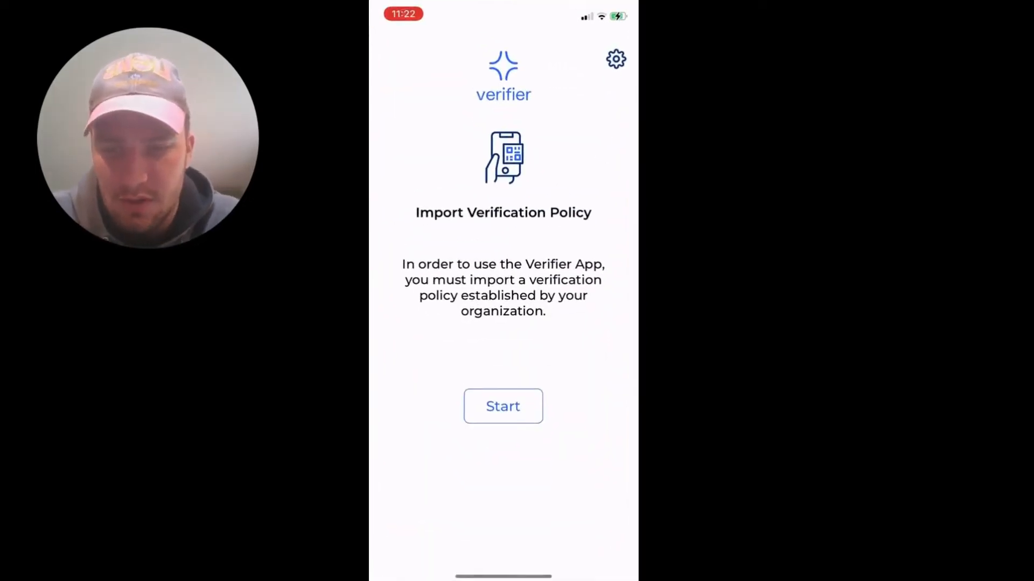
pyautogui.click(503, 406)
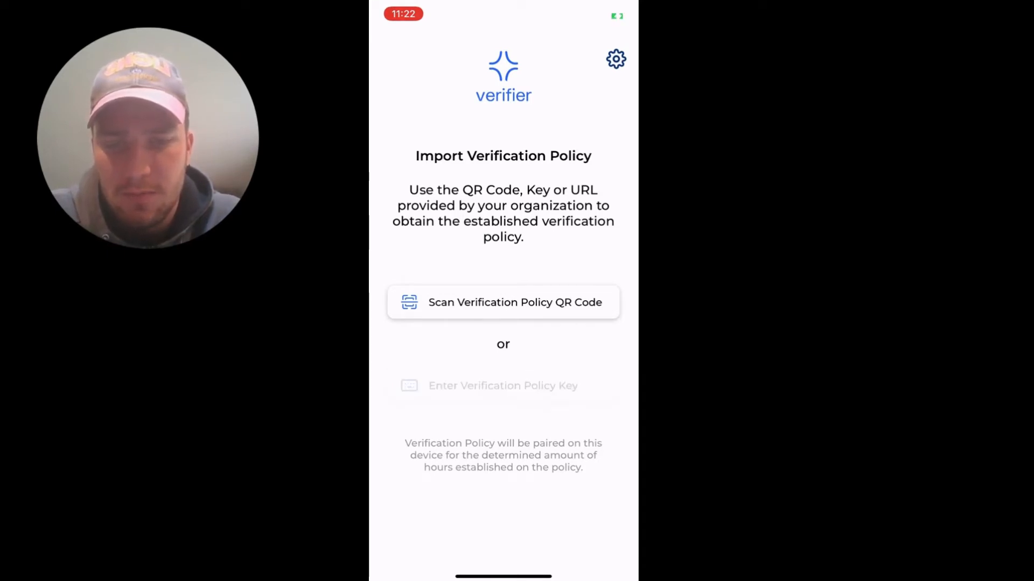
pyautogui.click(503, 385)
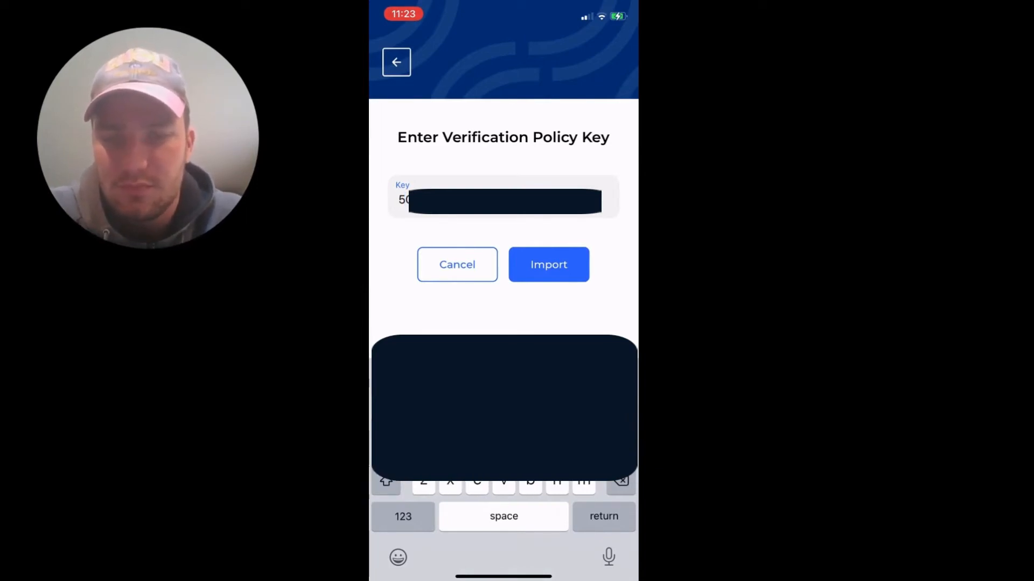
pyautogui.click(548, 265)
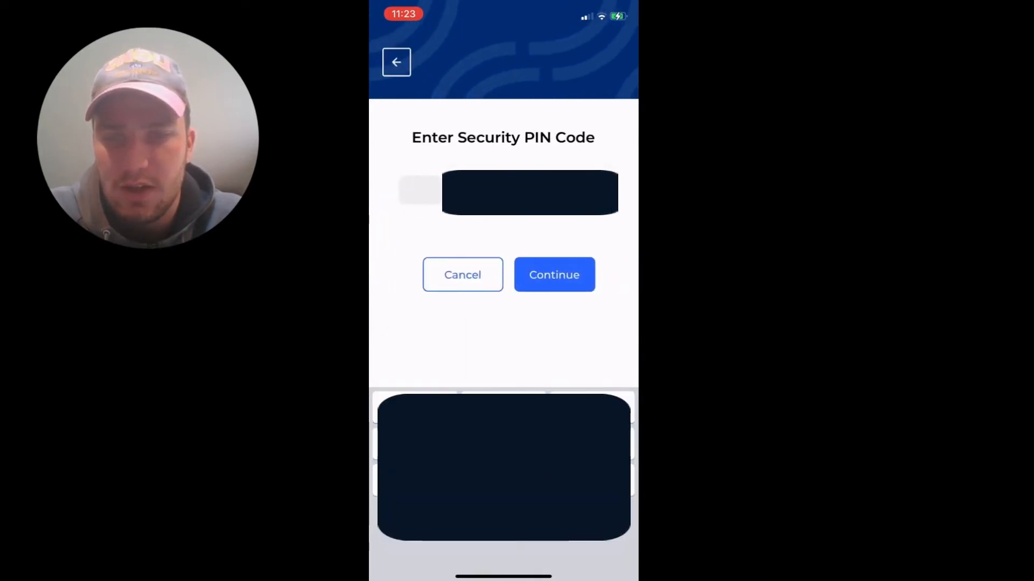
pyautogui.write('7')
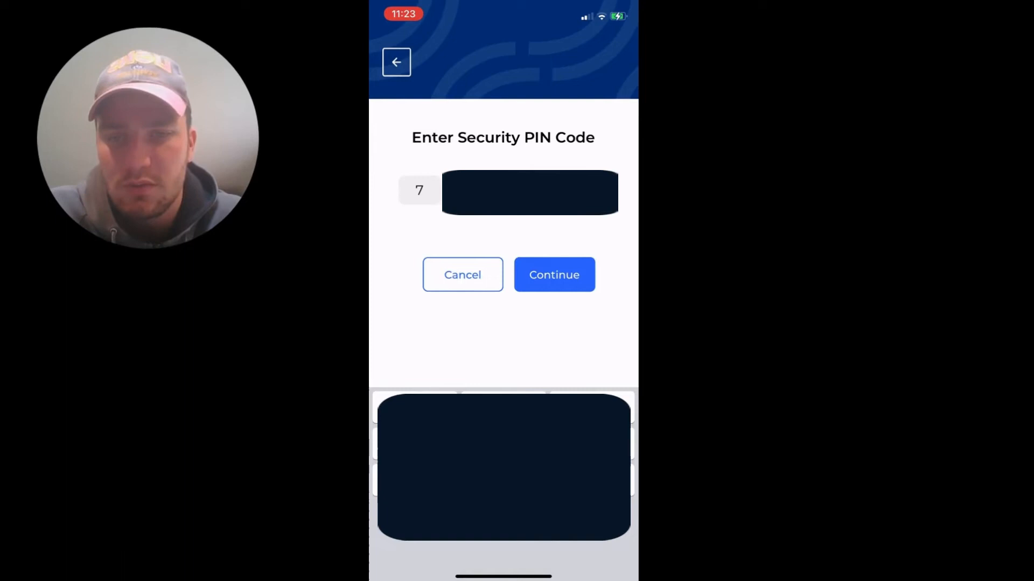
pyautogui.click(554, 274)
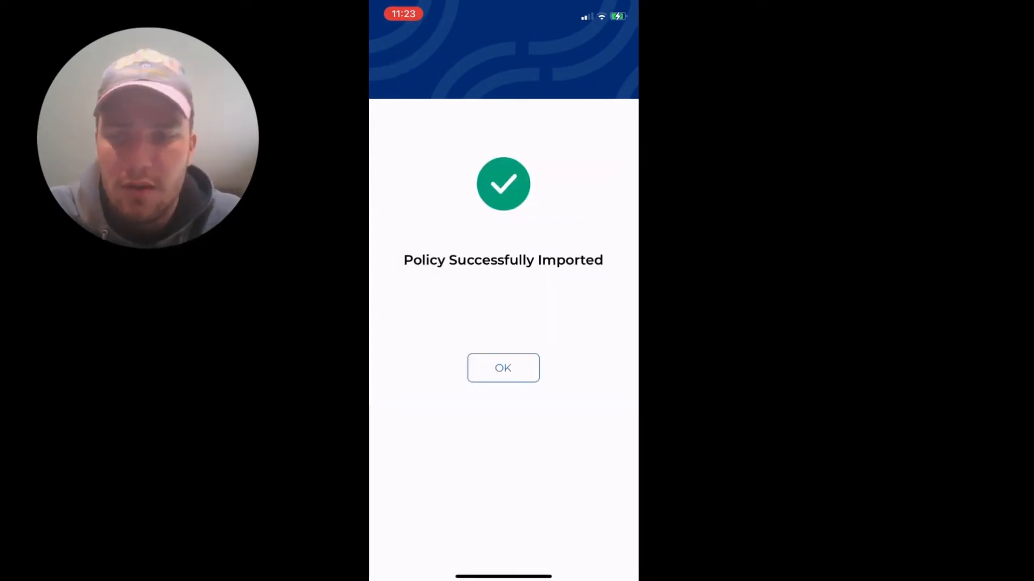
pyautogui.click(502, 369)
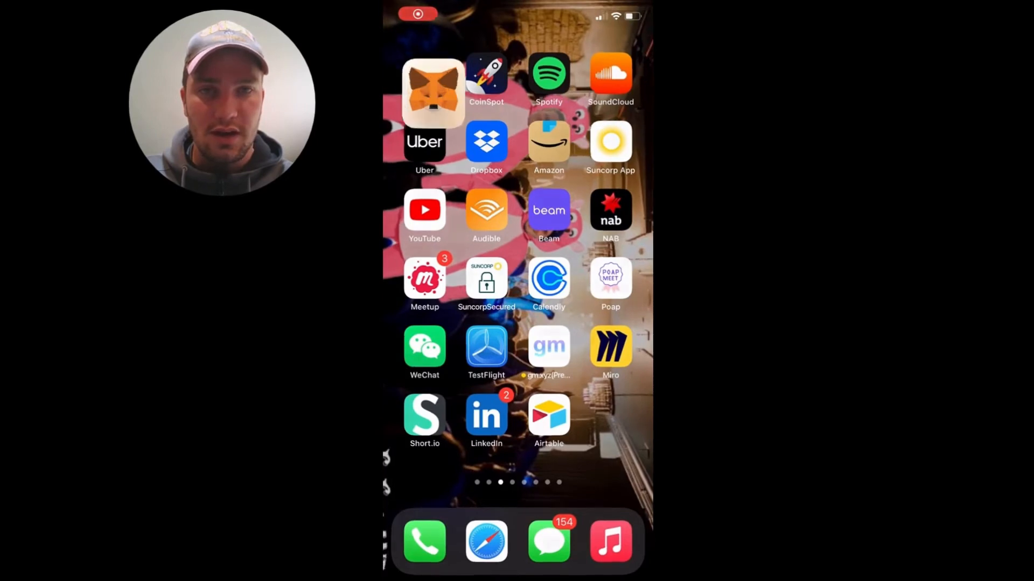
# Step: Launch the tokenproof.xyz app from MetaMask's built-in browser with the wallet connected
pyautogui.click(429, 88)
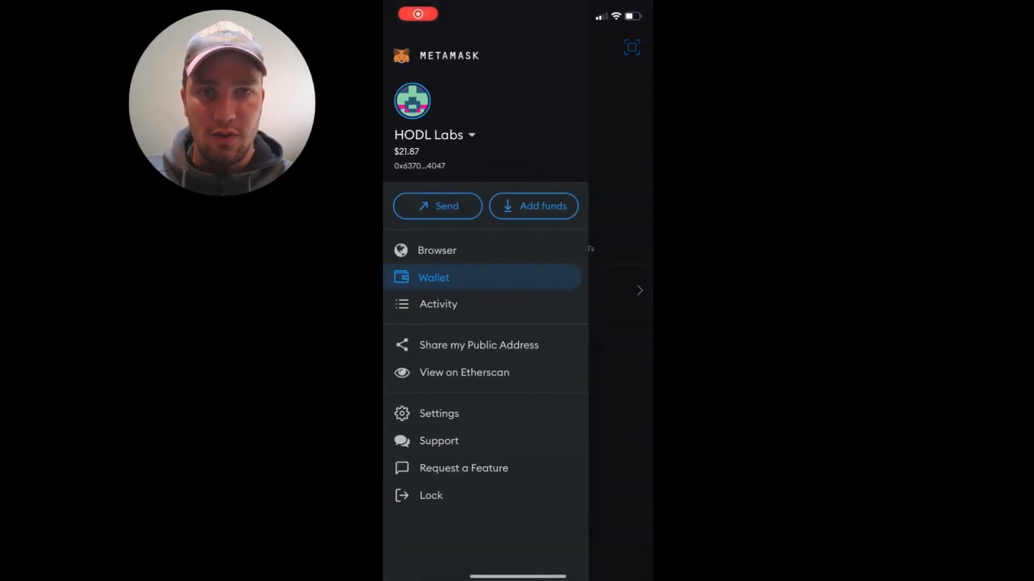
pyautogui.click(436, 250)
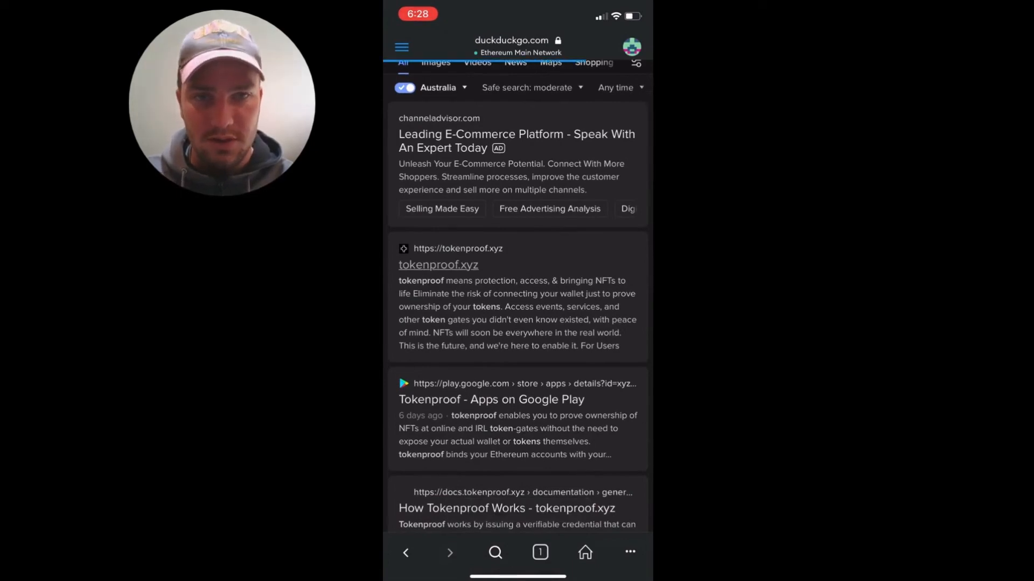
pyautogui.click(438, 265)
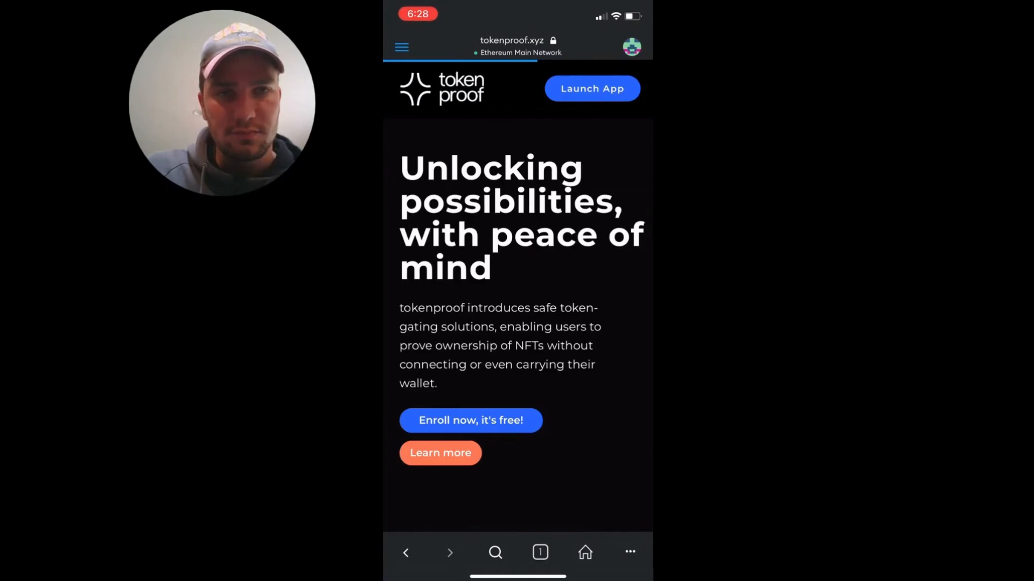
pyautogui.click(593, 89)
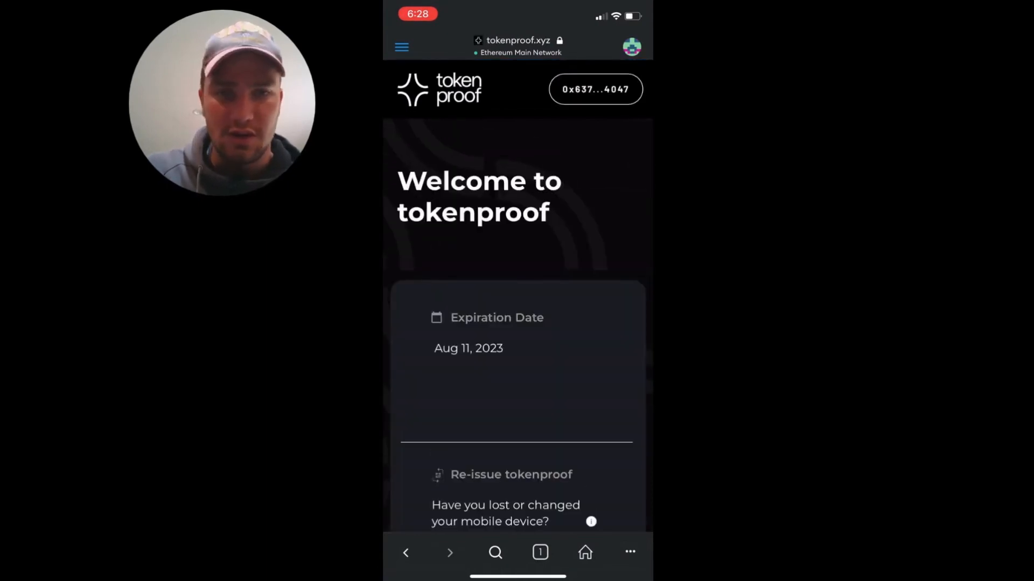
# Step: Re-issue the tokenproof credential, confirm replacing the existing one, and sign to generate the new QR
pyautogui.scroll(-3)
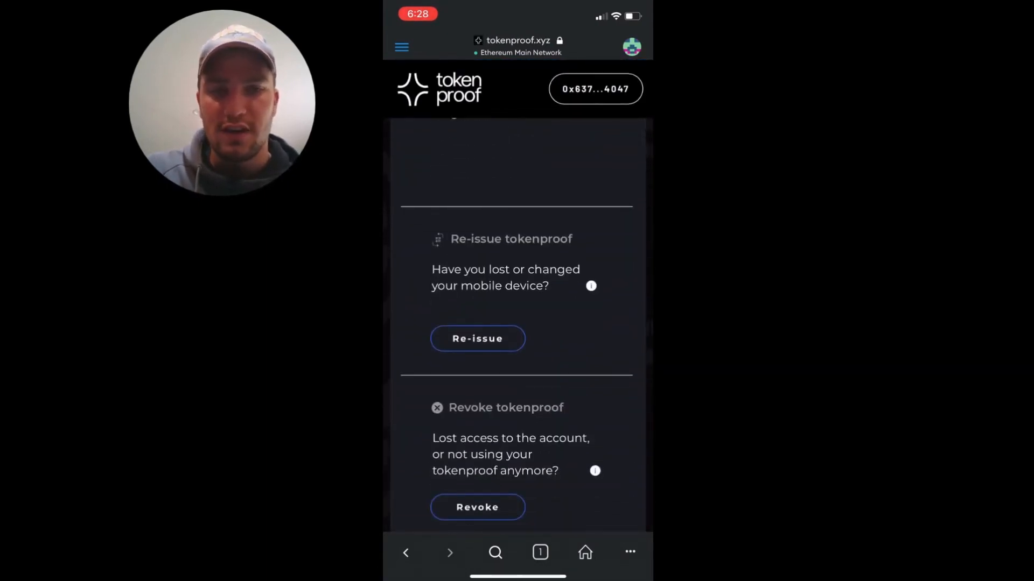
pyautogui.click(477, 338)
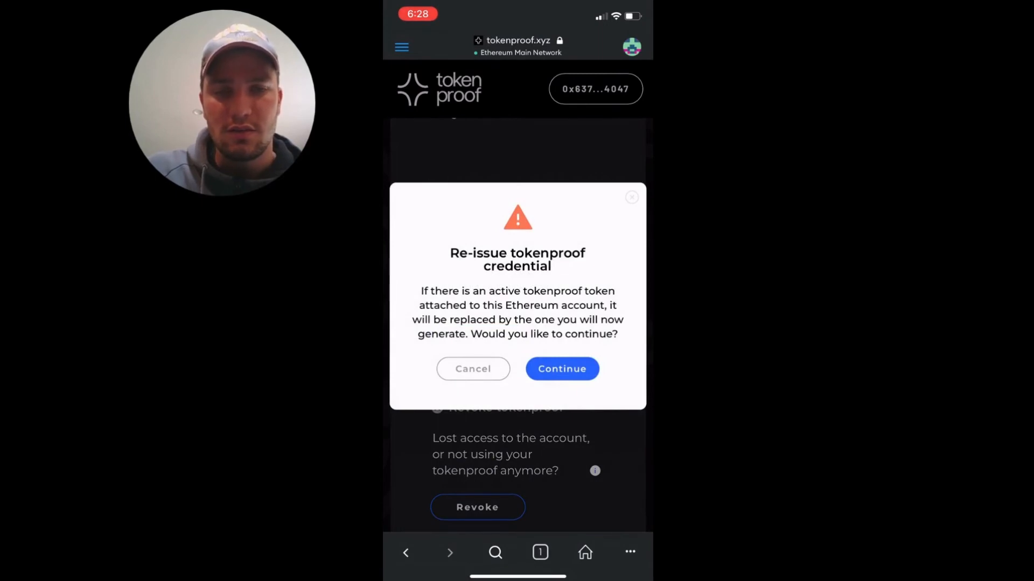
pyautogui.click(562, 369)
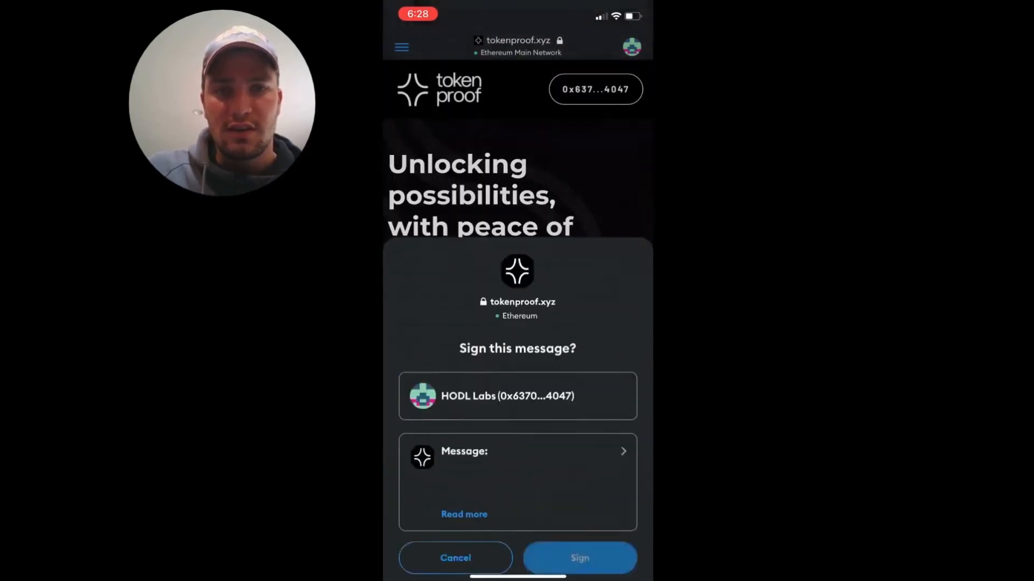
pyautogui.click(579, 557)
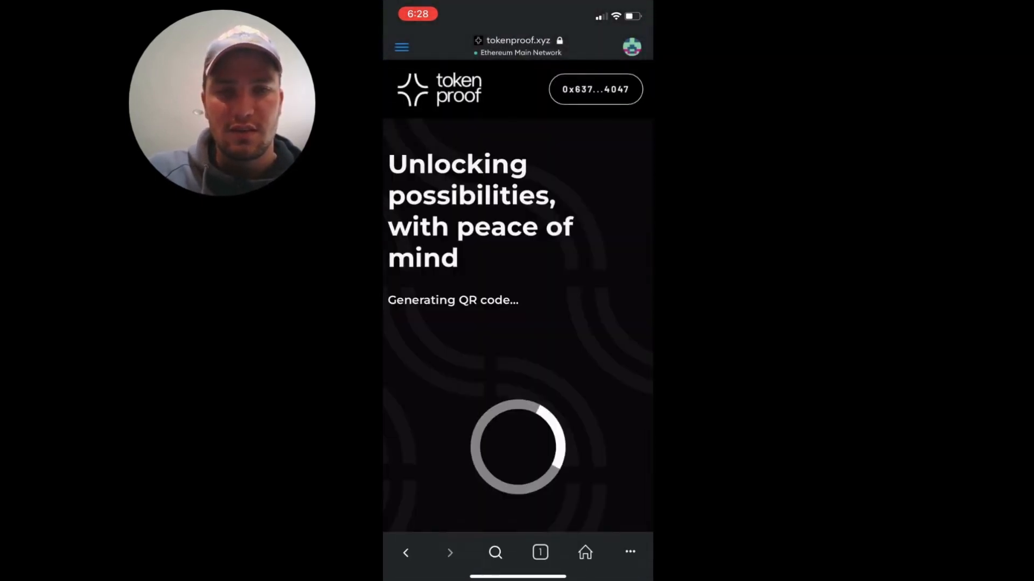